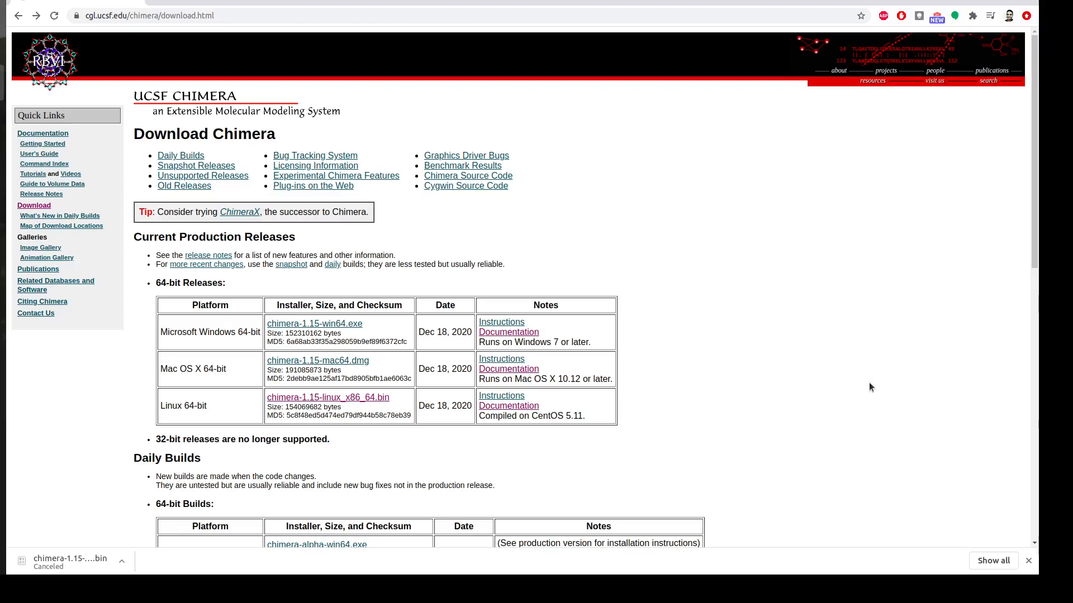
{"action": "mouse_move", "coordinate": [610, 158]}
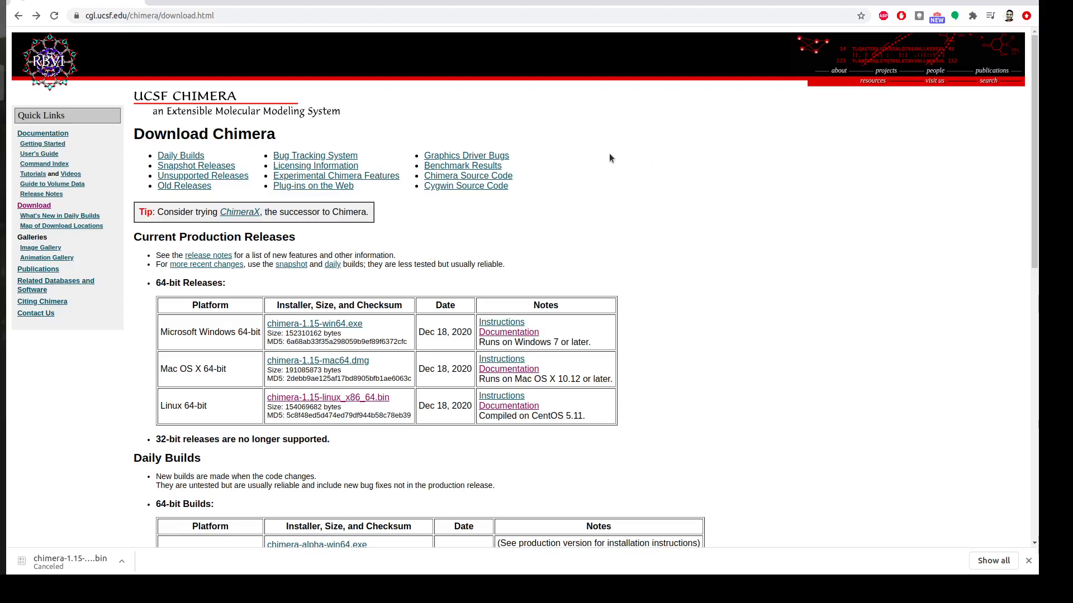
{"action": "mouse_move", "coordinate": [319, 94]}
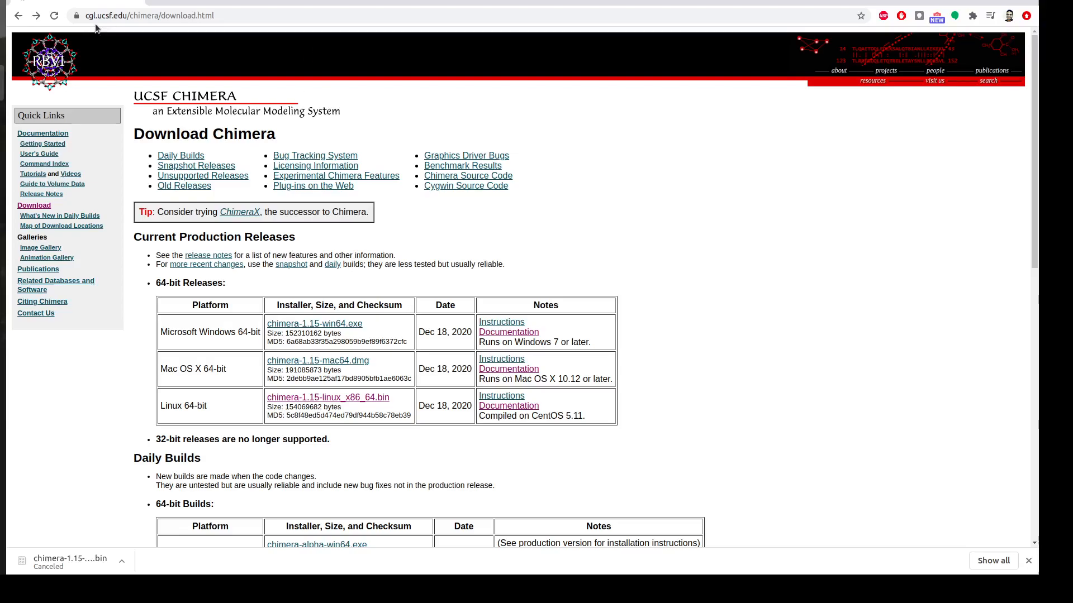
{"action": "mouse_move", "coordinate": [380, 200]}
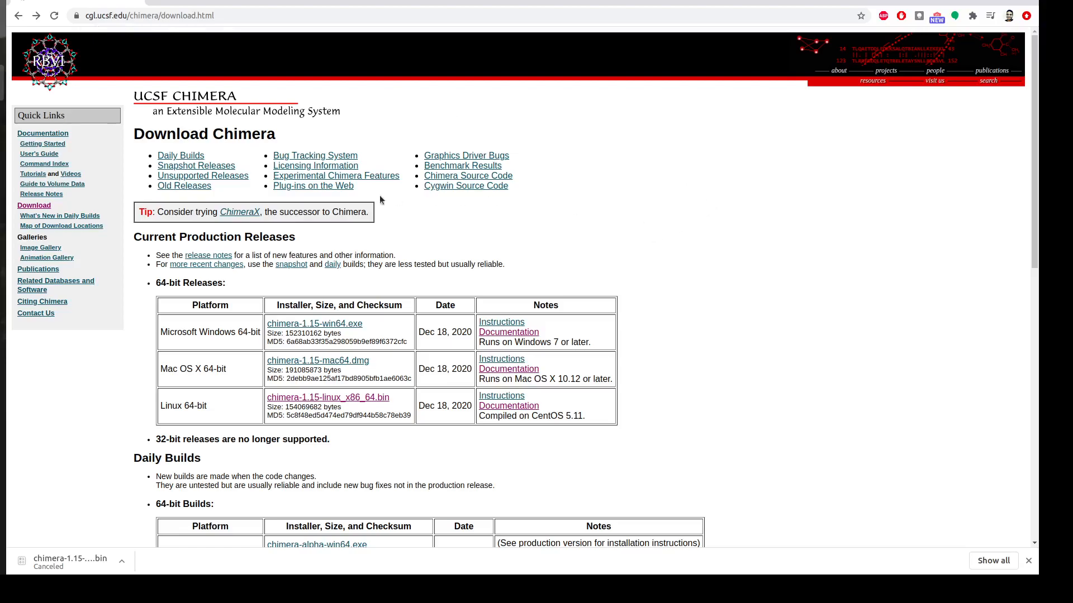
{"action": "mouse_move", "coordinate": [450, 347]}
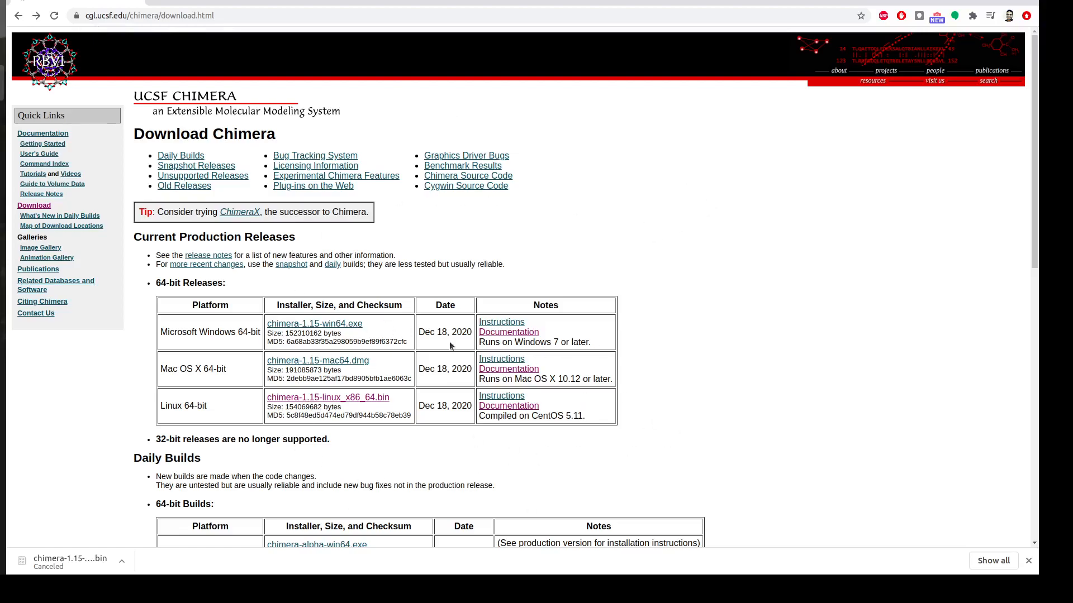
Scroll the download page down to the Current Production Releases table with the Linux 64-bit .bin link.
{"action": "scroll", "scroll_direction": "down", "scroll_amount": 3}
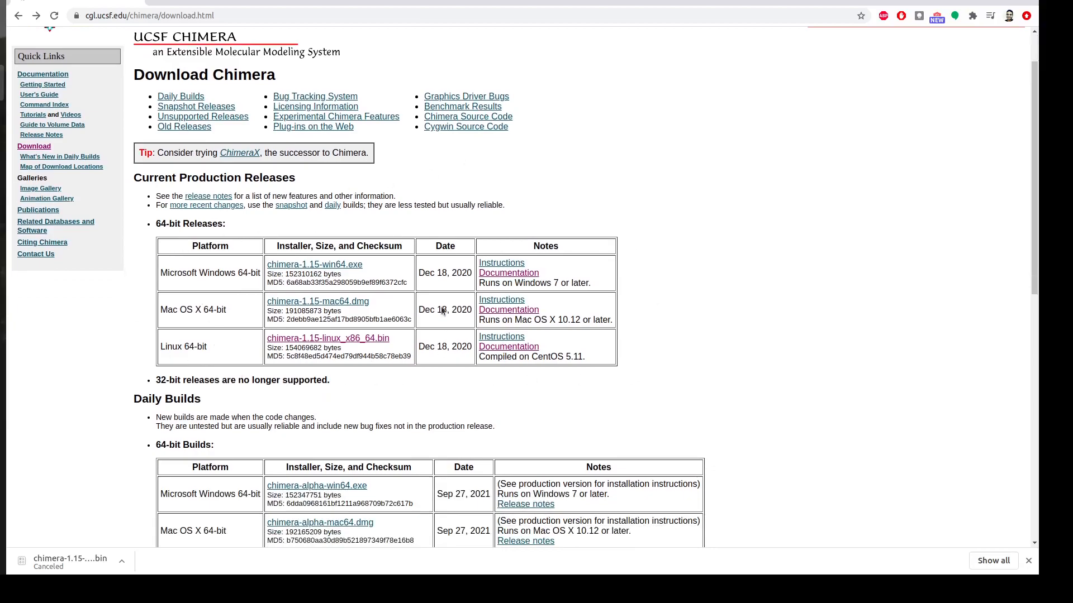
{"action": "scroll", "scroll_direction": "down", "scroll_amount": 3}
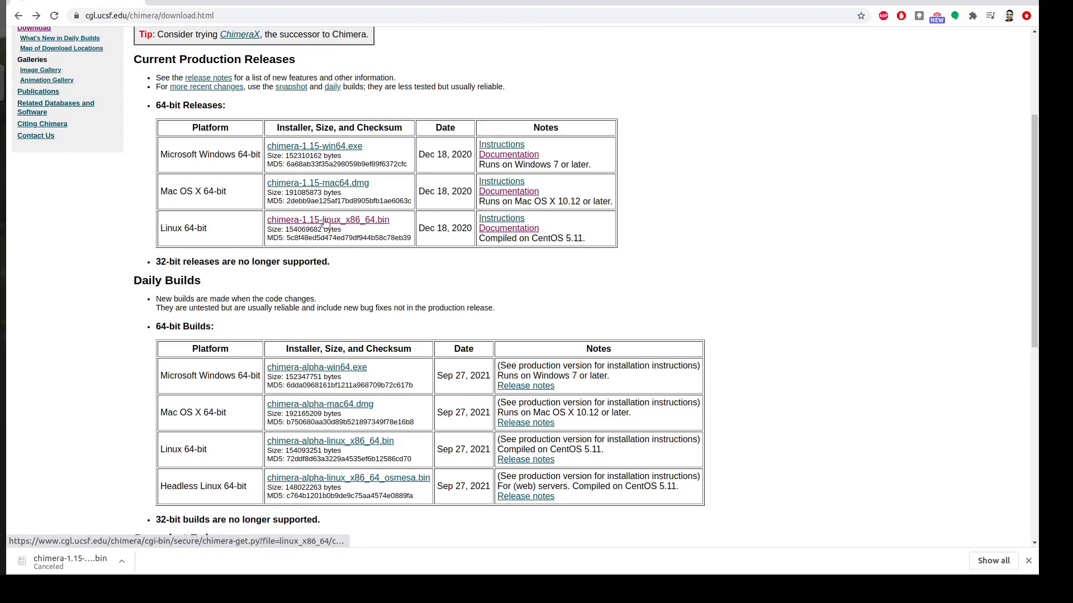
Choose chimera-1.15-linux_x86_64.bin and accept its license so the download begins.
{"action": "left_click", "coordinate": [327, 220]}
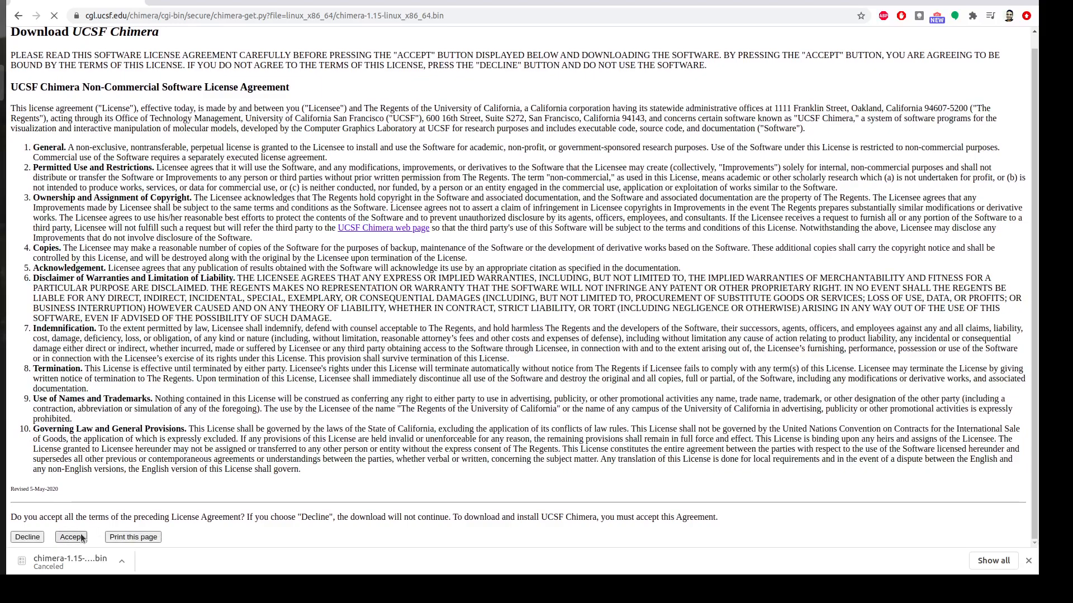
{"action": "left_click", "coordinate": [71, 537]}
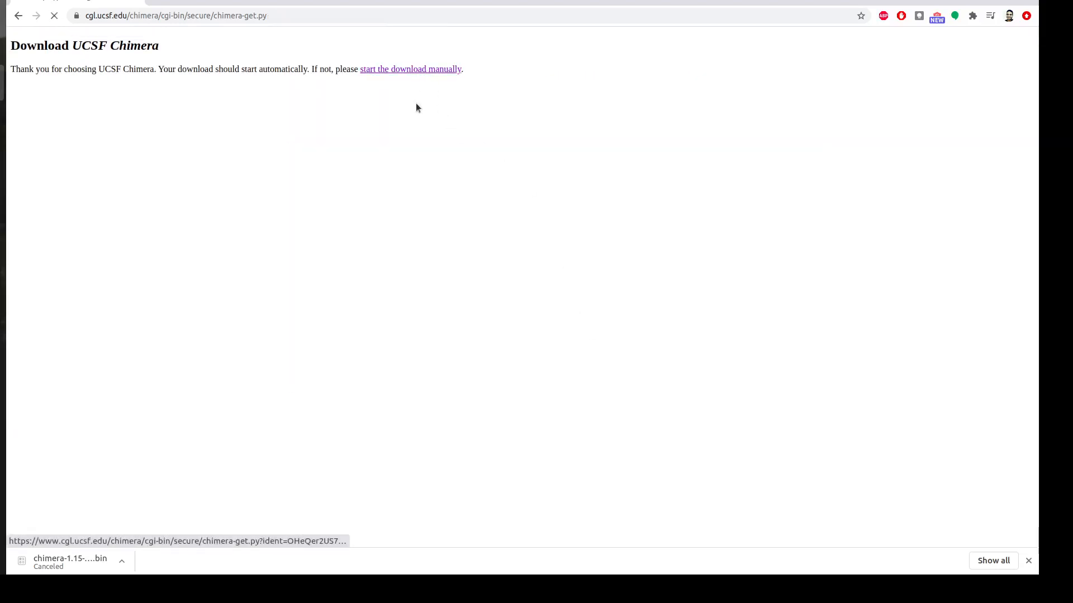
Reveal the downloaded chimera-1.15-linux_x86_64.bin installer in its folder in the file manager.
{"action": "left_click", "coordinate": [410, 68]}
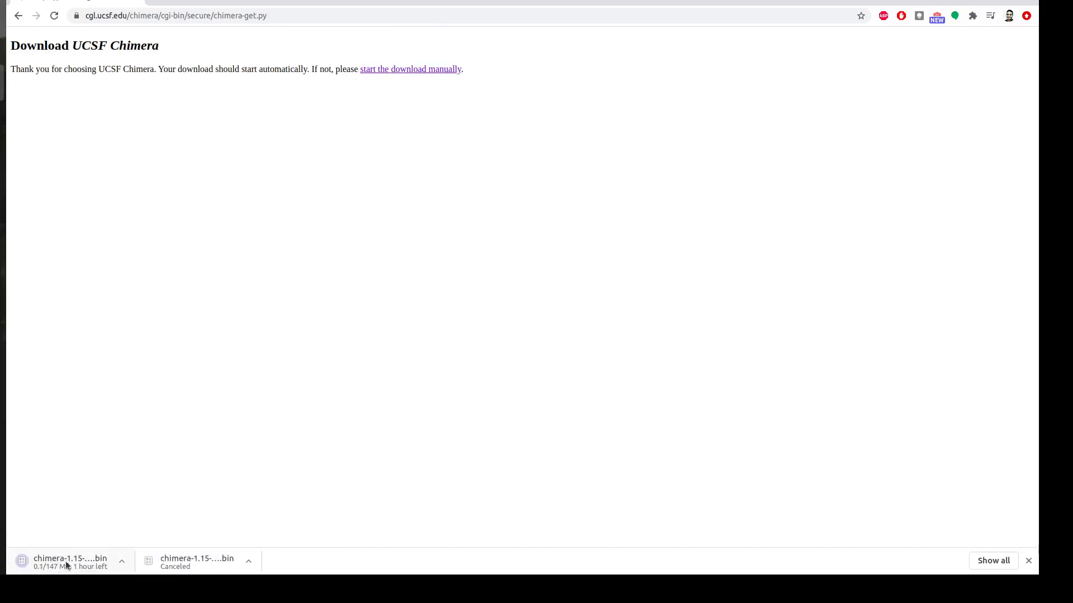
{"action": "mouse_move", "coordinate": [197, 561]}
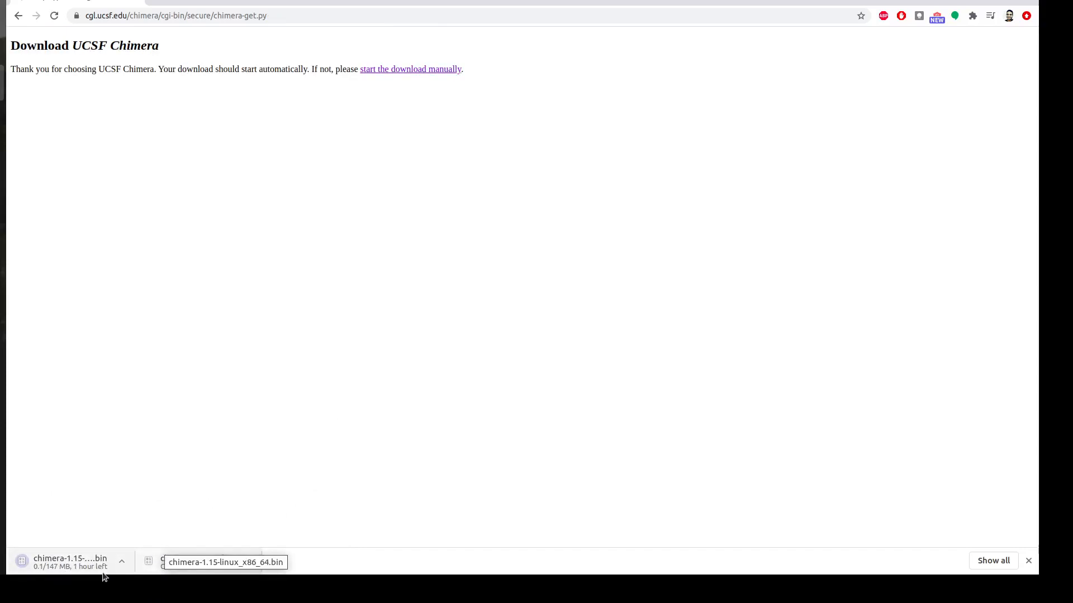
{"action": "left_click", "coordinate": [120, 561]}
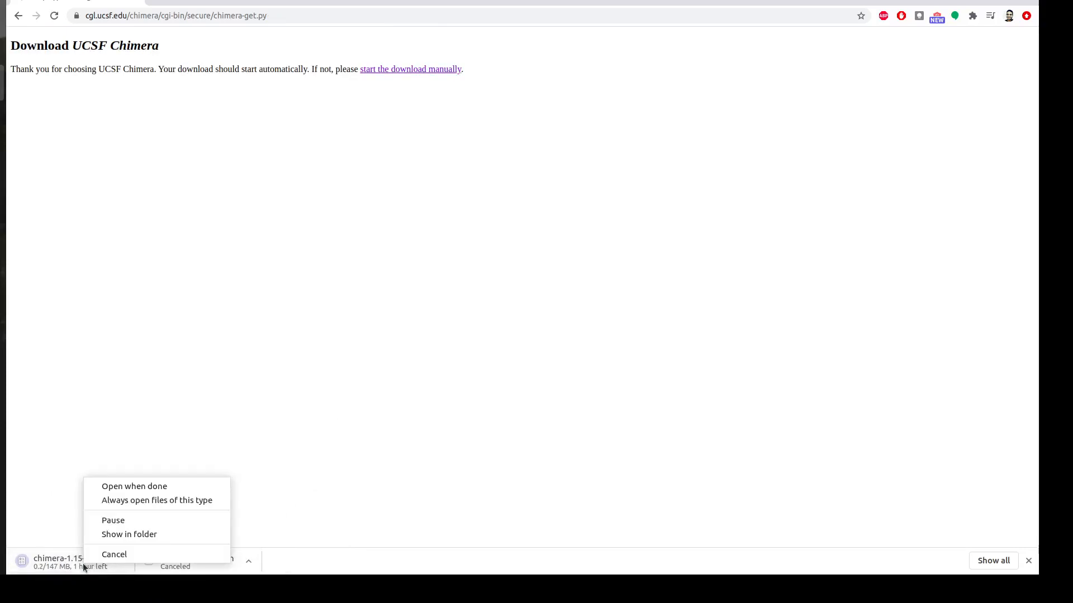
{"action": "left_click", "coordinate": [114, 554]}
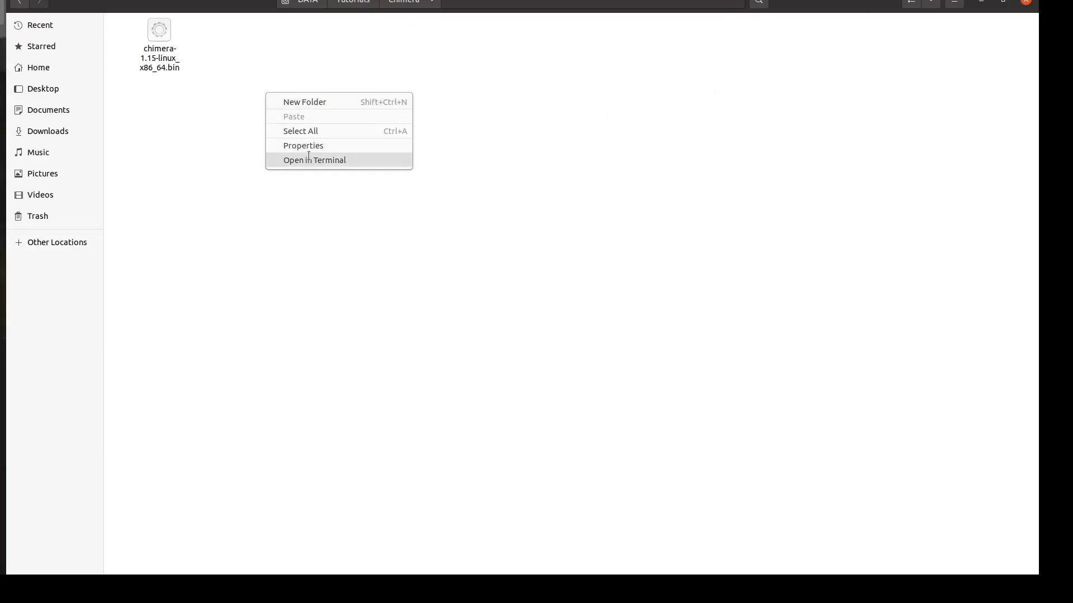
From a terminal in the installer's folder, make chimera-1.15-linux_x86_64.bin executable with chmod +x.
{"action": "left_click", "coordinate": [314, 159]}
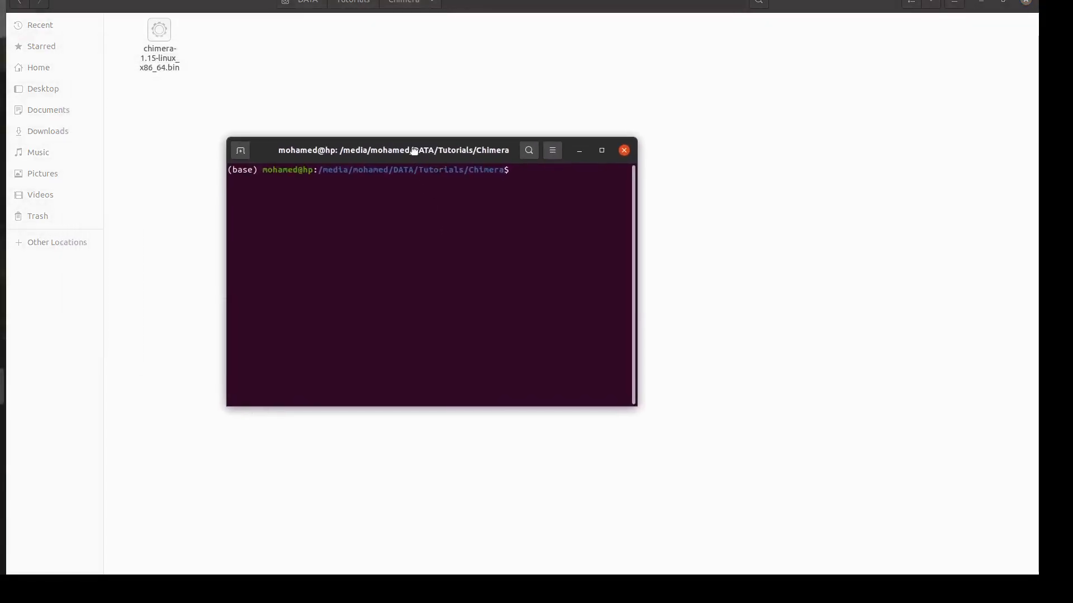
{"action": "type", "text": "sudo aptitude remove chimera"}
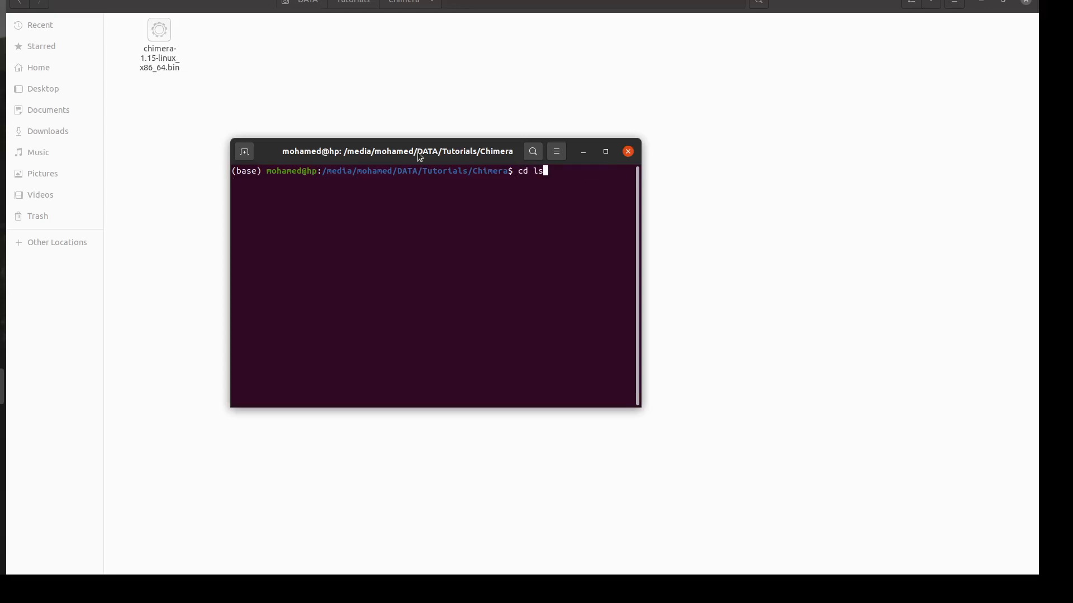
{"action": "type", "text": "chmod +x chimera-1.15-linux_x86_64.bin"}
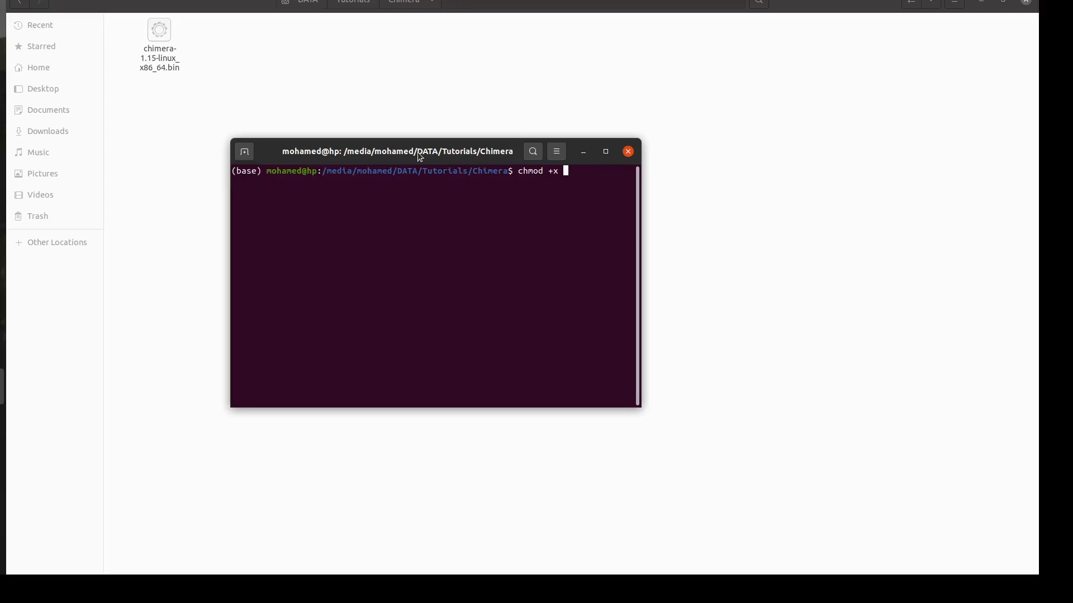
{"action": "type", "text": "chimera-1.15-linux_x86_64.bin"}
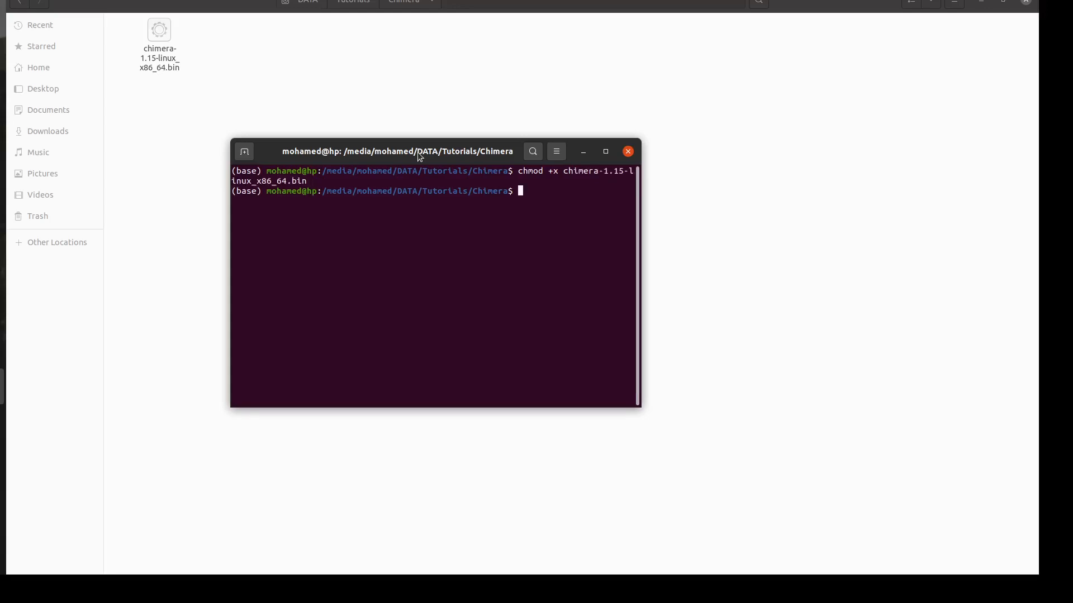
Run the installer as administrator with sudo ./chimera-1.15-linux_x86_64.bin.
{"action": "type", "text": "sudo aptitude remove chimera"}
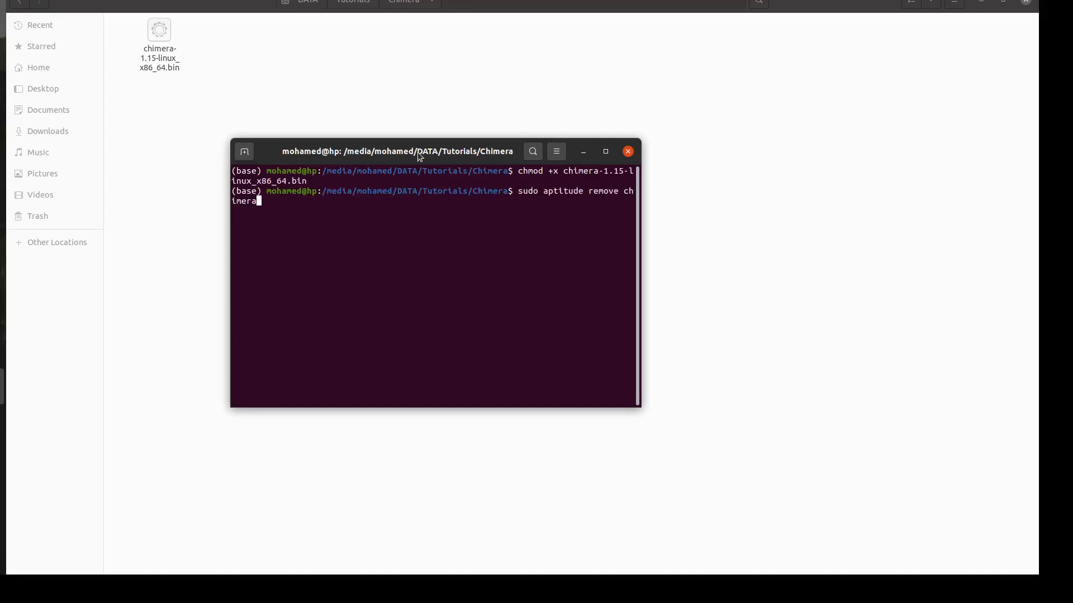
{"action": "type", "text": "cd .."}
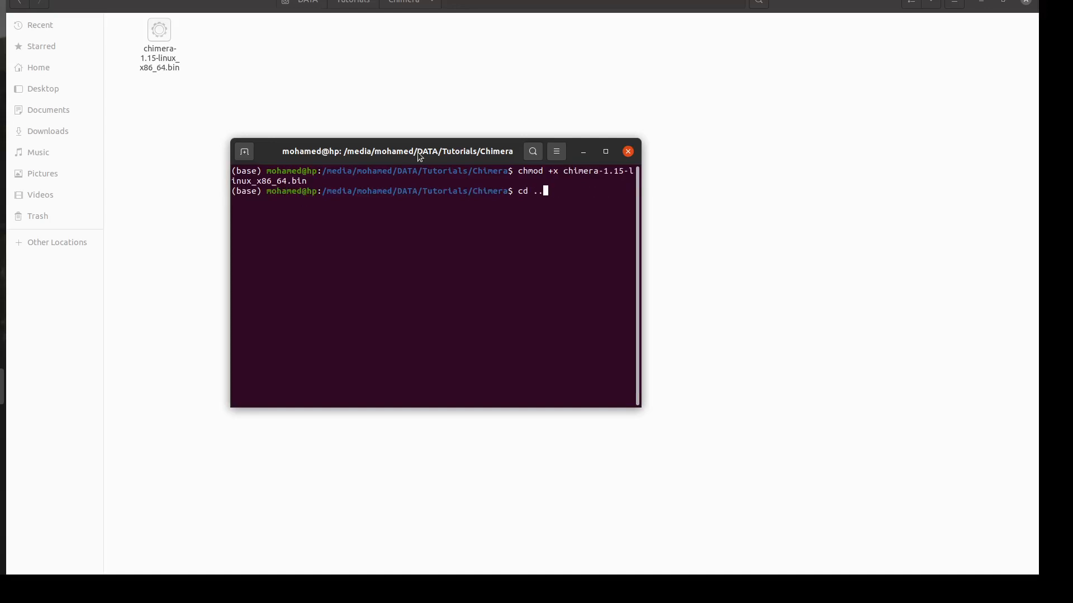
{"action": "type", "text": "sudo ./chimera-1.15-linux_x86_64.bin"}
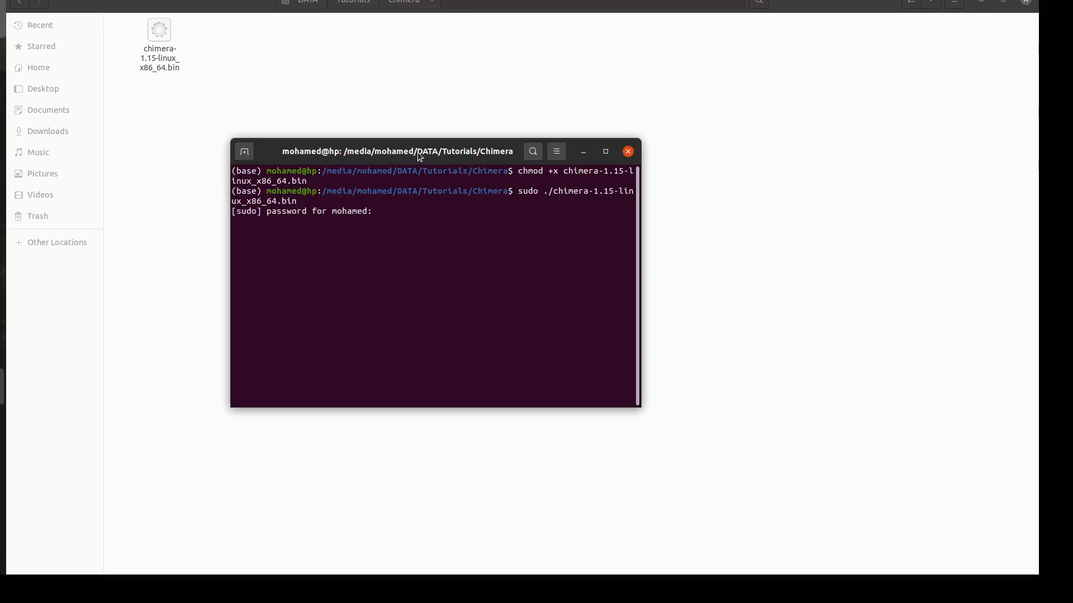
Install to /opt/UCSF/Chimera64-1.15rc, choosing link directory 1 (/usr/local/sbin) and an unversioned chimera link.
{"action": "key", "text": "Return"}
{"action": "type", "text": "yes"}
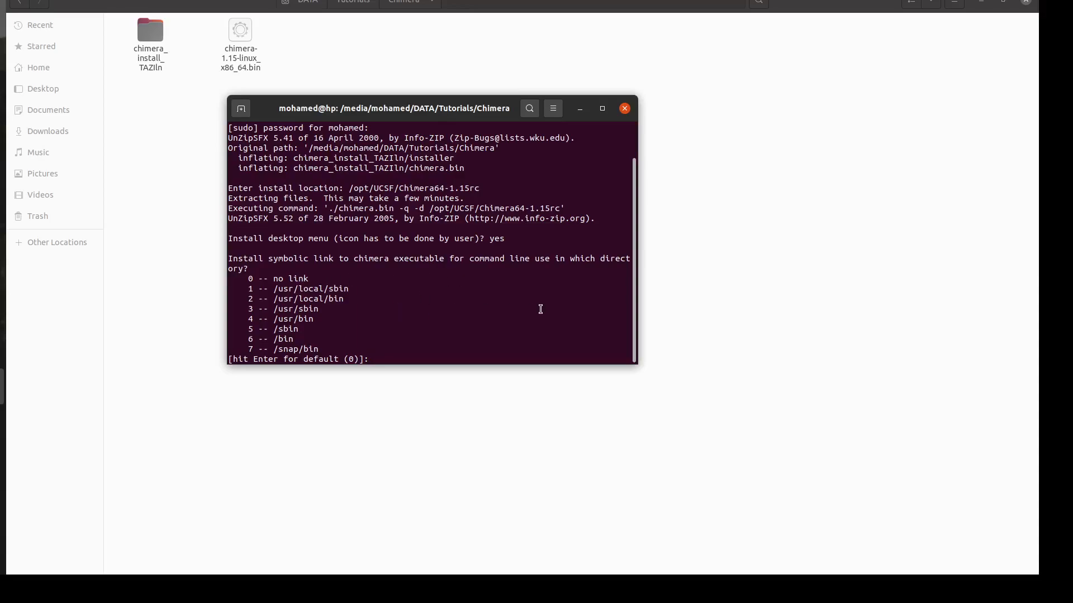
{"action": "type", "text": "1"}
{"action": "type", "text": "yes"}
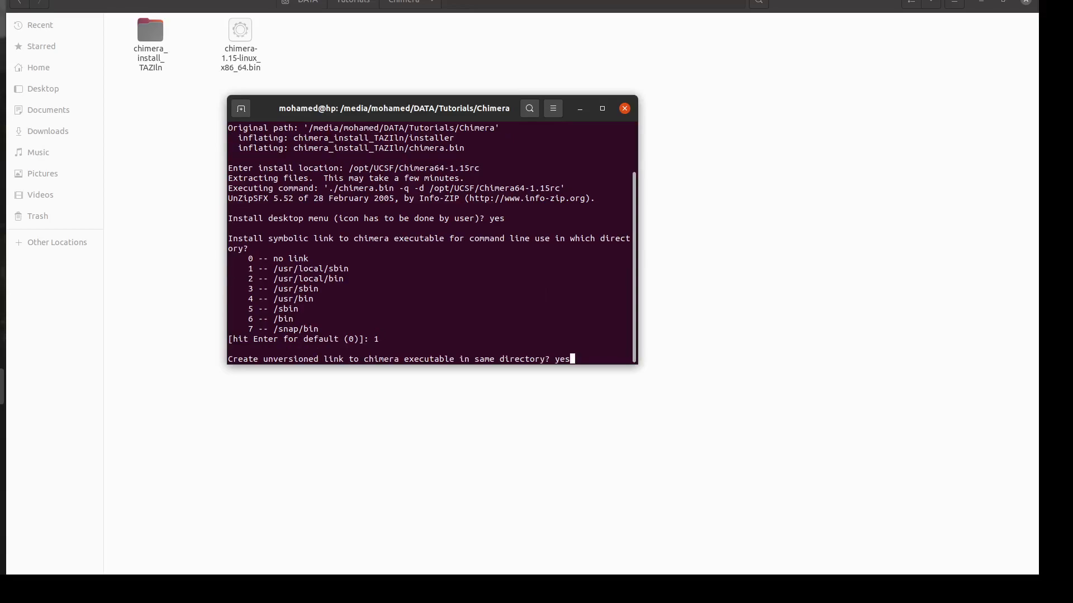
{"action": "key", "text": "Return"}
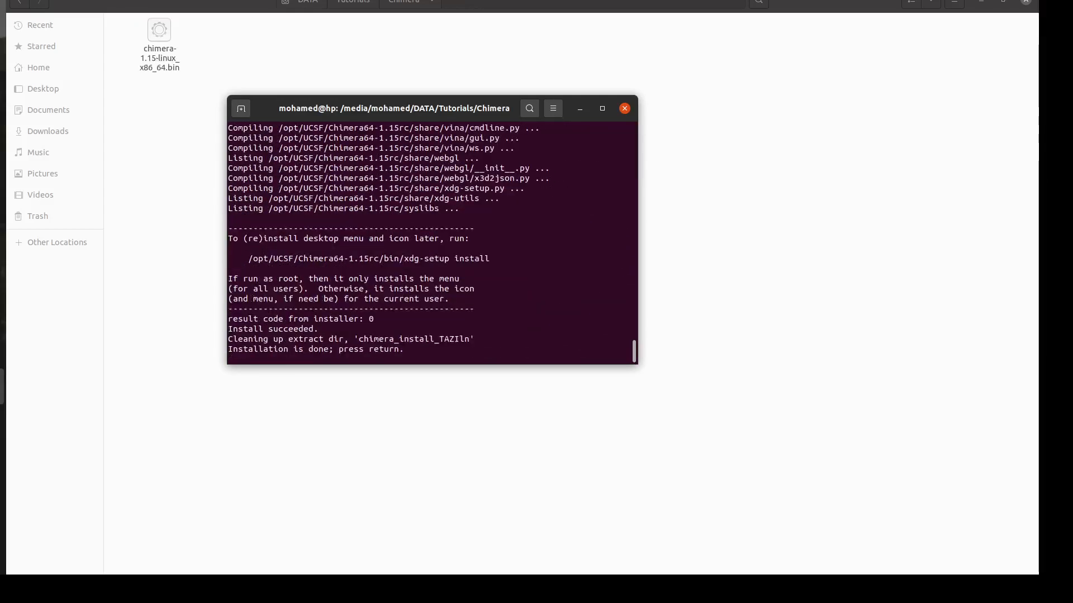
Exit the finished installer and launch UCSF Chimera with the chimera command.
{"action": "key", "text": "Return"}
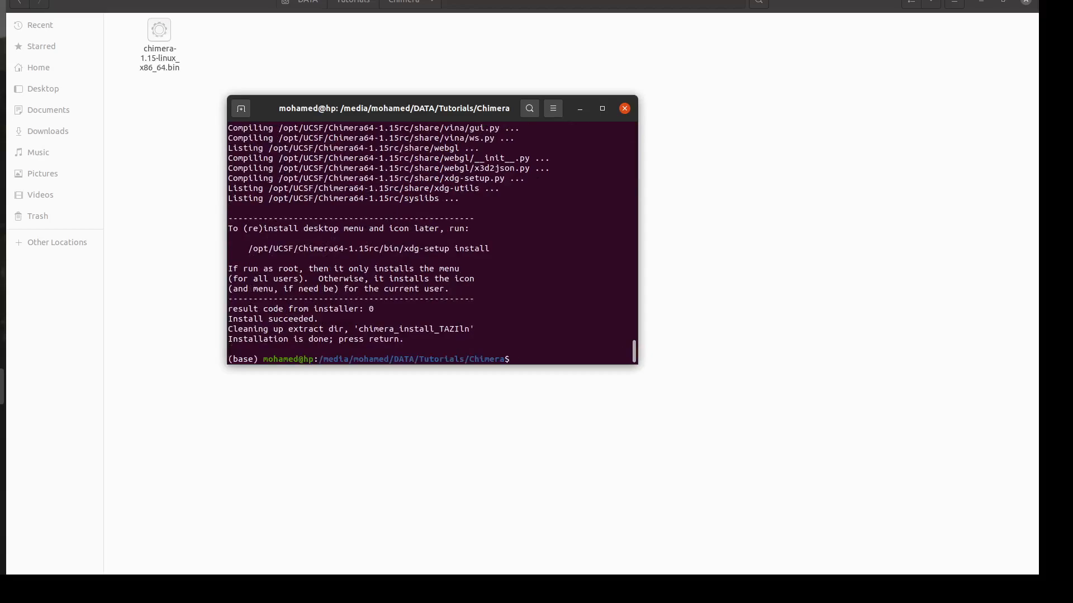
{"action": "type", "text": "chimera"}
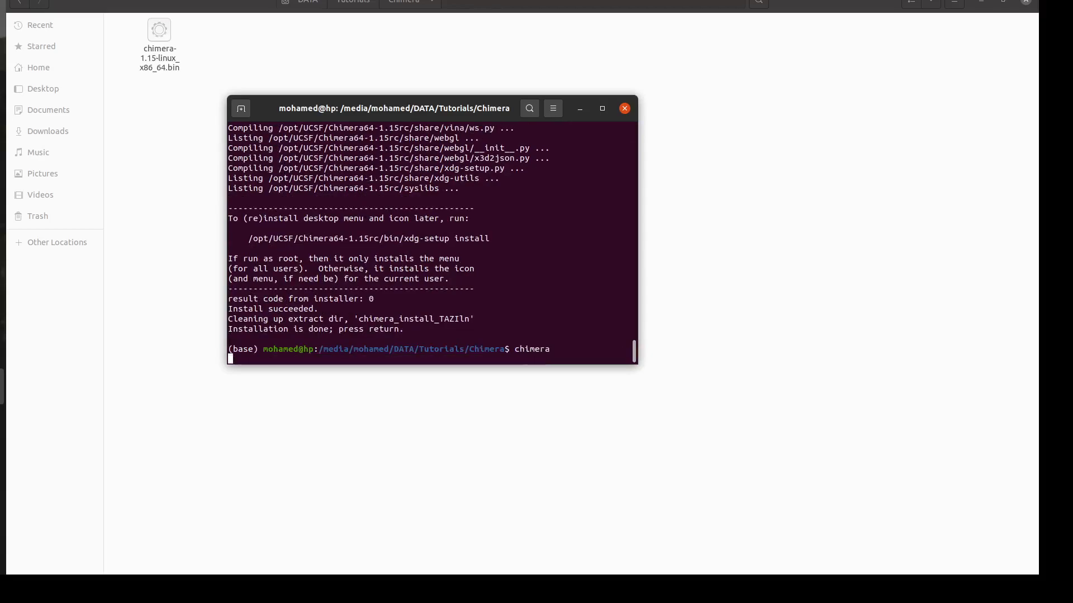
{"action": "key", "text": "Return"}
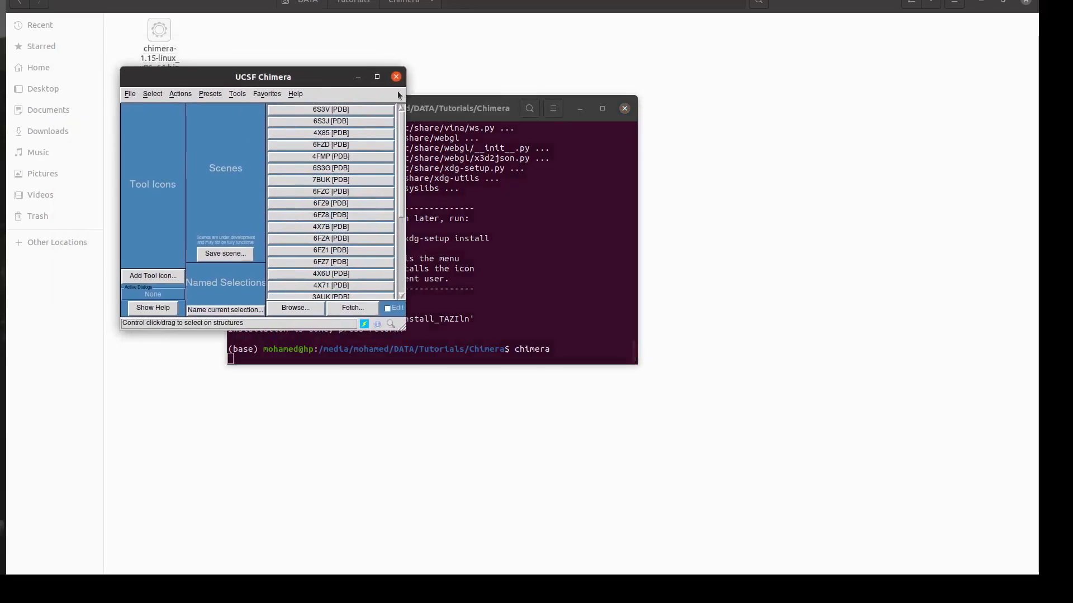
Maximize the Chimera main window to show the empty session full screen.
{"action": "left_click", "coordinate": [394, 76]}
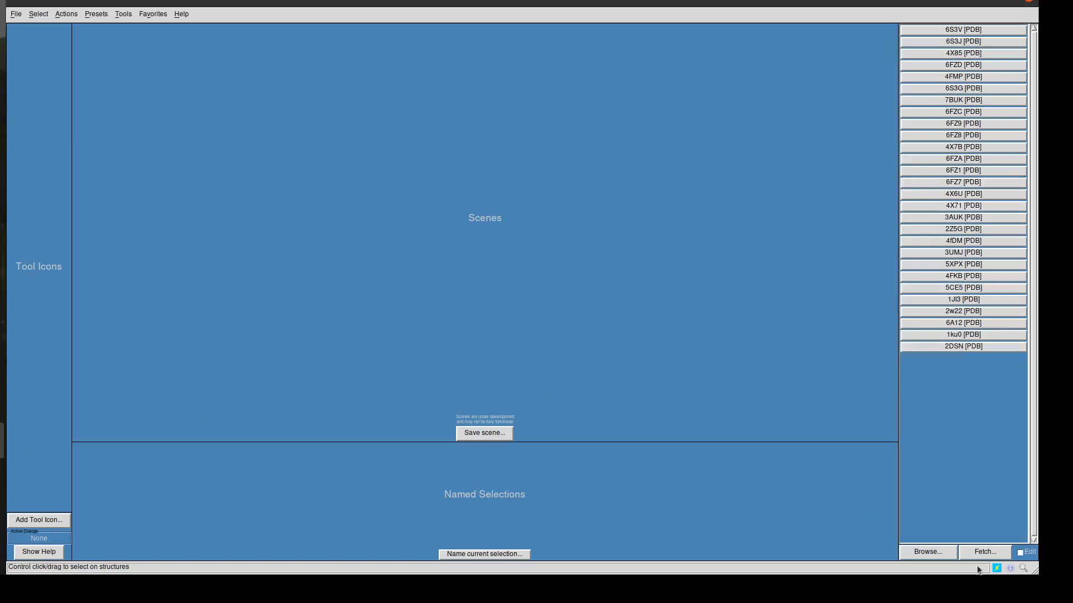
{"action": "mouse_move", "coordinate": [687, 468]}
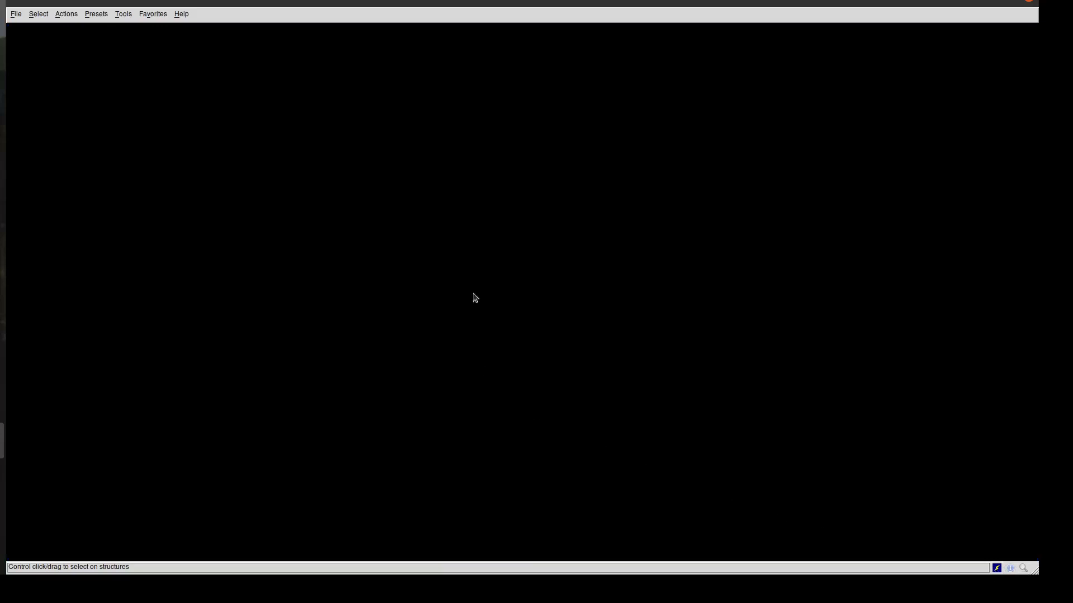
{"action": "mouse_move", "coordinate": [805, 526]}
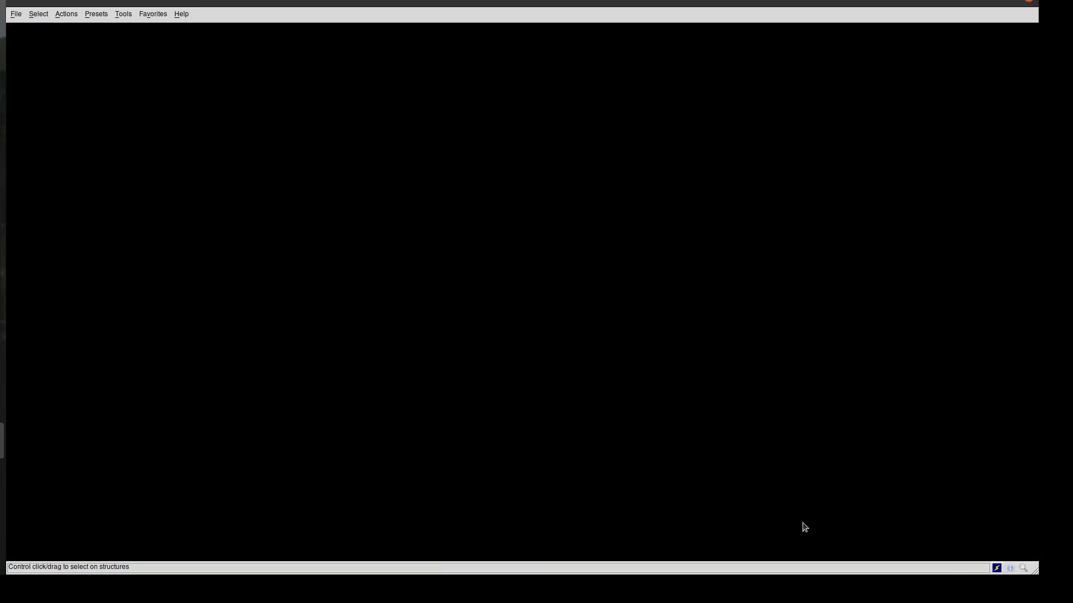
{"action": "mouse_move", "coordinate": [232, 110]}
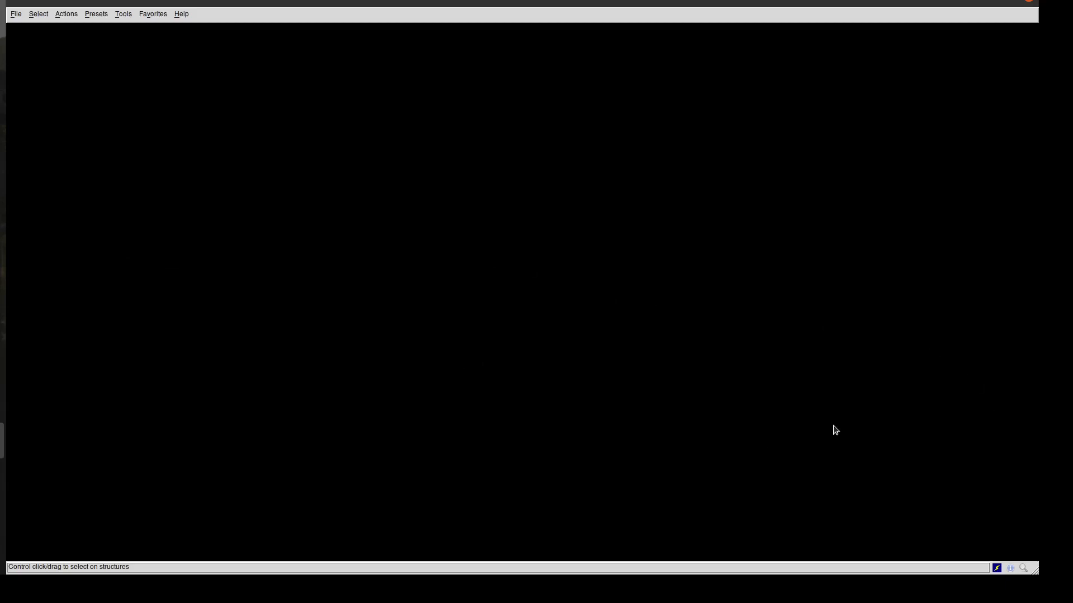
{"action": "mouse_move", "coordinate": [539, 442]}
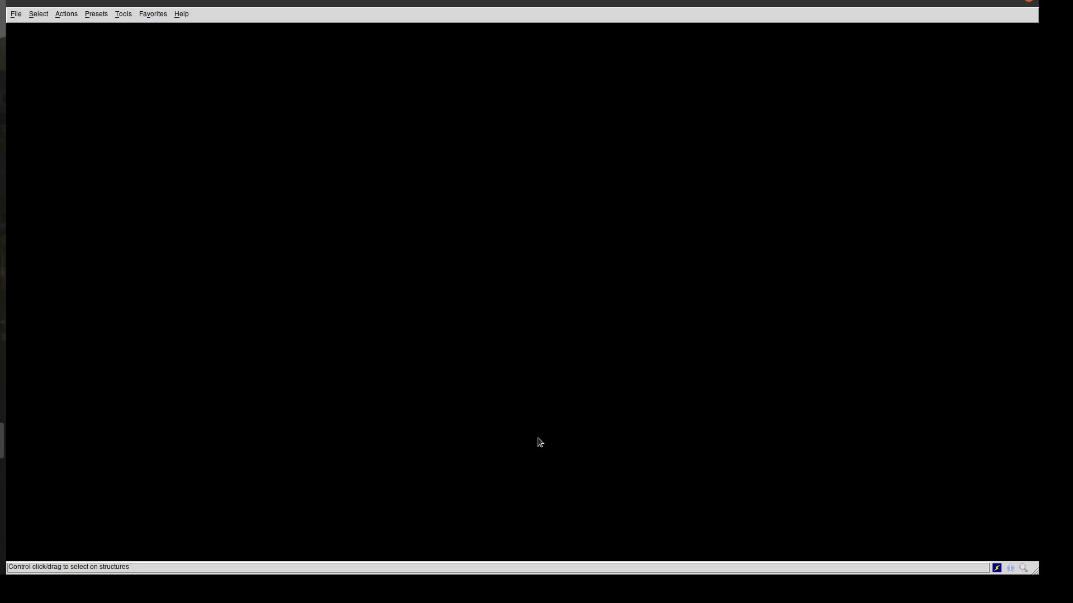